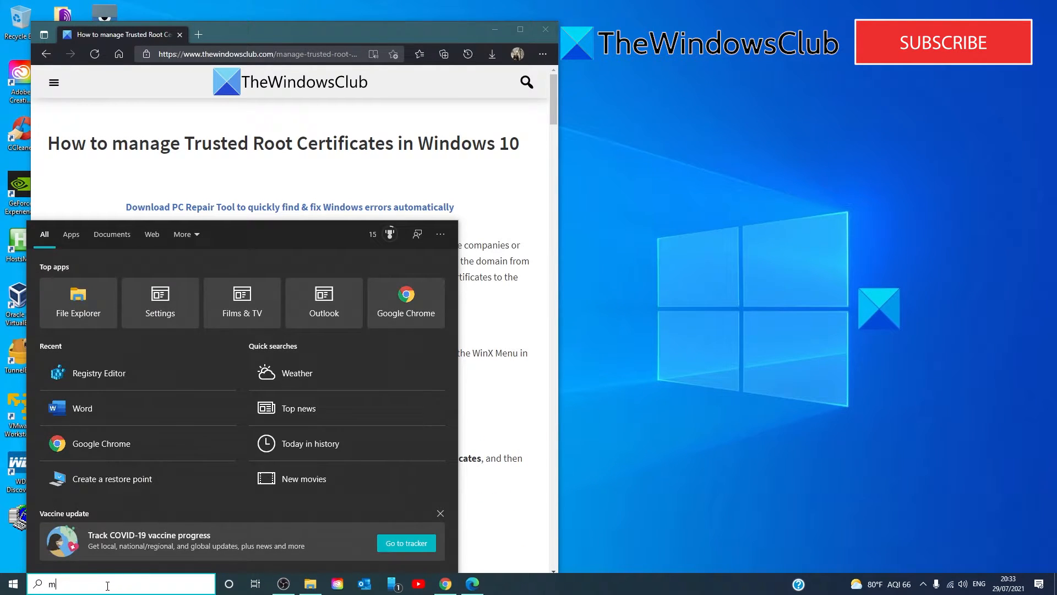
# Step: Search for 'mmc' from the Start menu to launch an empty console
pyautogui.write('mc')
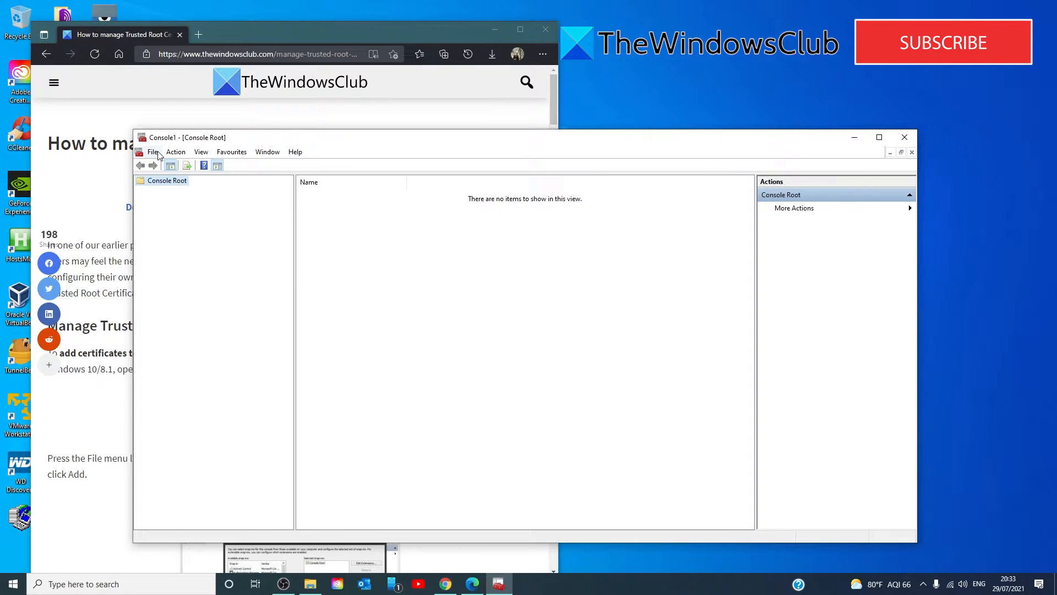
# Step: Add the Certificates snap-in managing the local computer account to the console
pyautogui.click(154, 152)
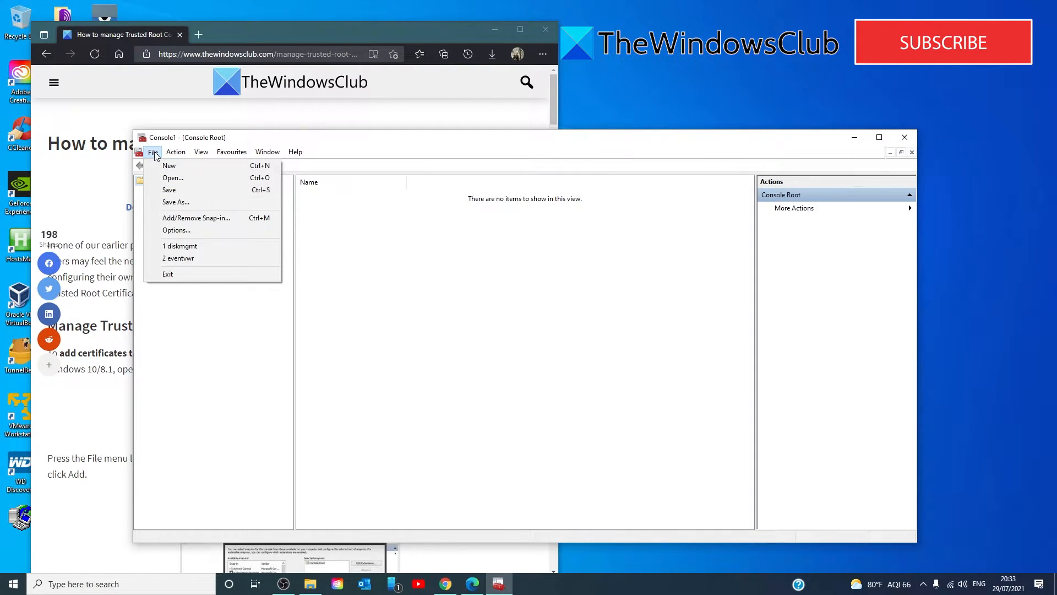
pyautogui.click(196, 217)
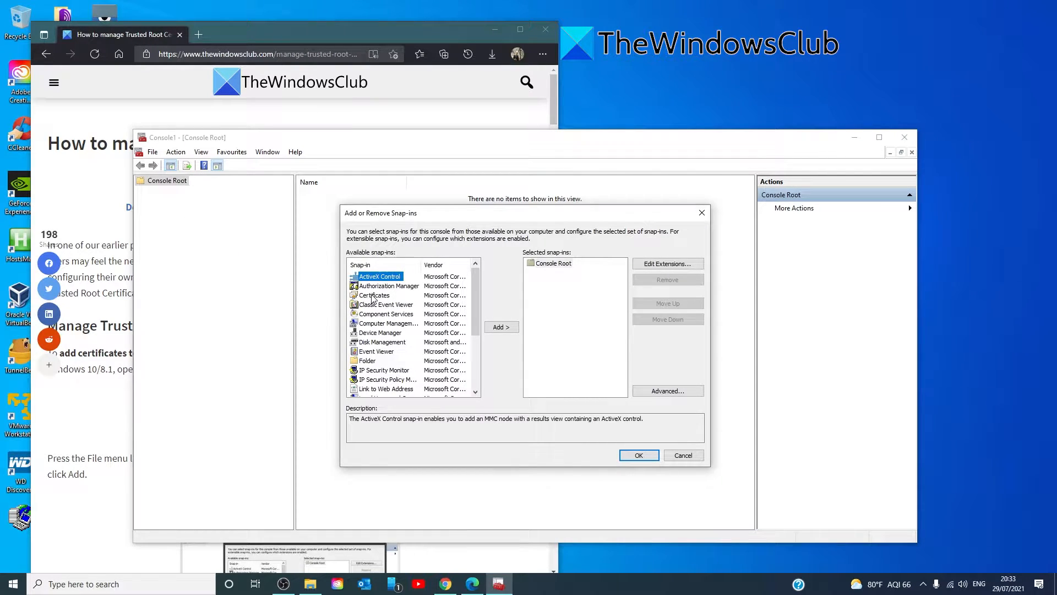
pyautogui.click(501, 327)
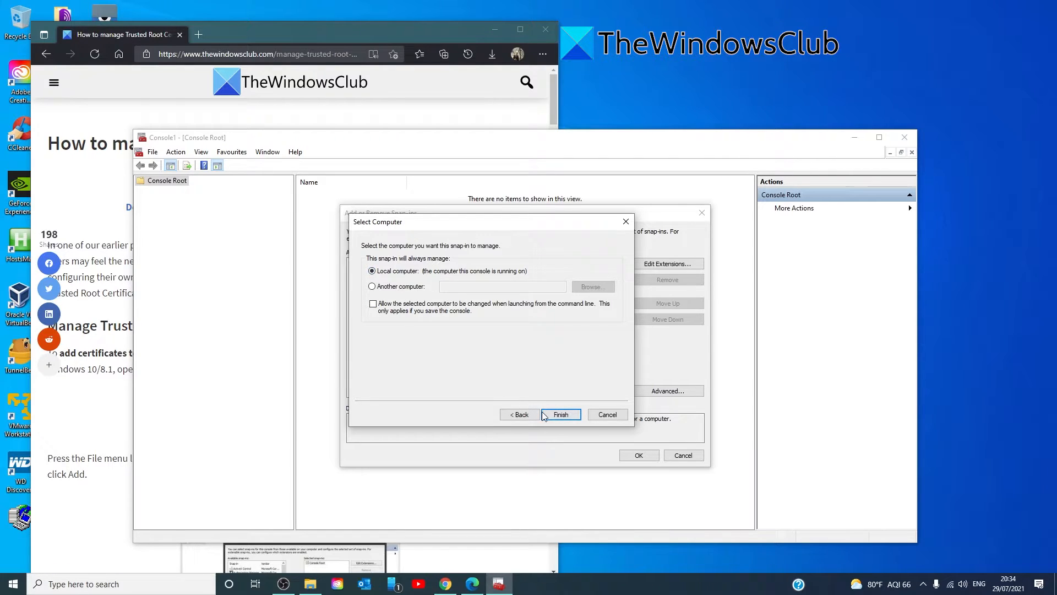
pyautogui.click(559, 414)
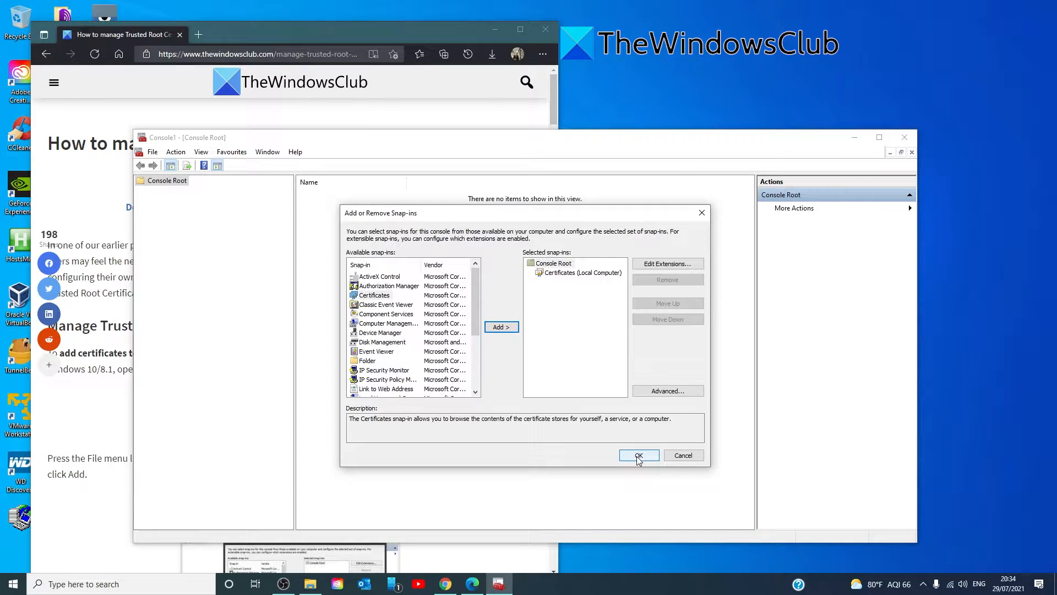
pyautogui.click(637, 454)
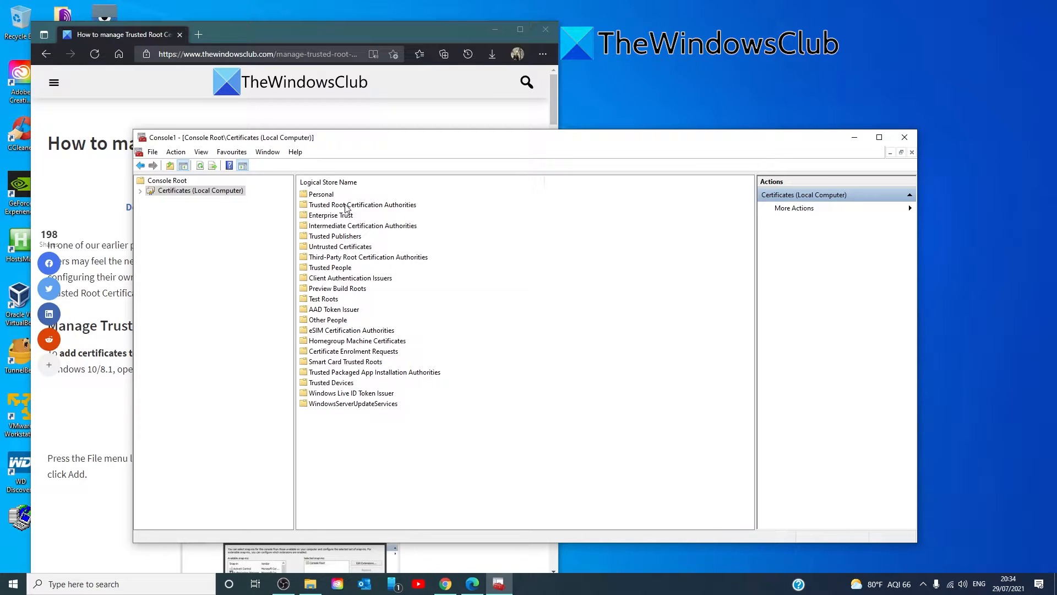
# Step: Start the Certificate Import Wizard for Trusted Root Certification Authorities and pass its welcome page
pyautogui.rightClick(362, 205)
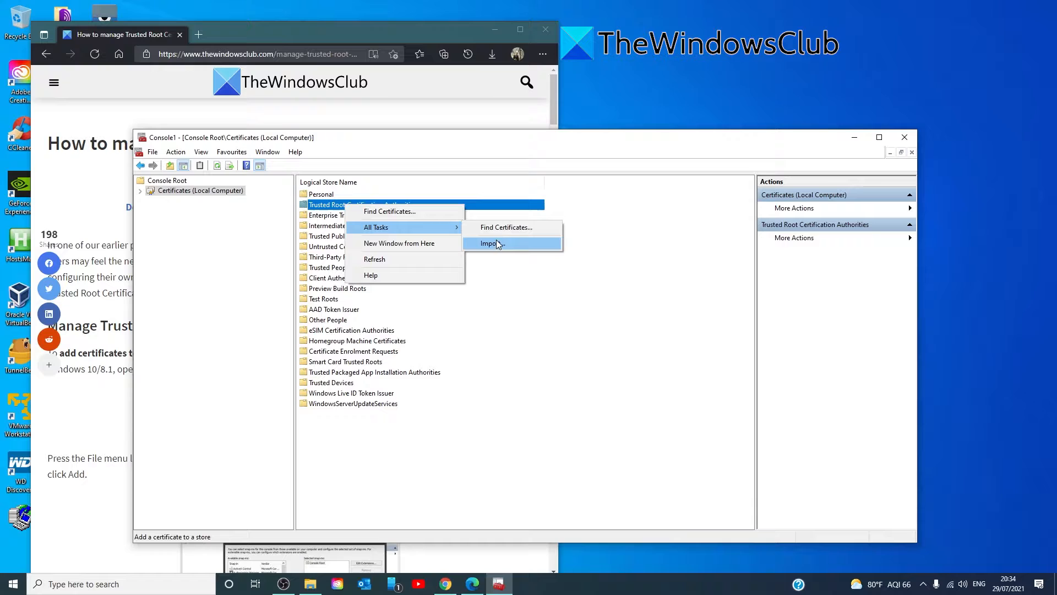
pyautogui.click(493, 243)
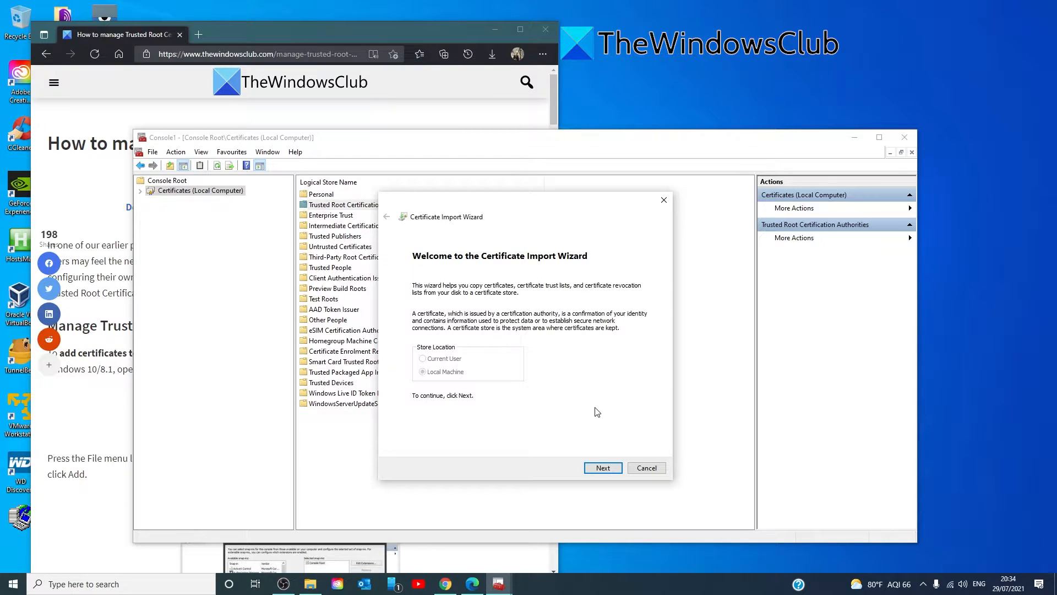
pyautogui.click(601, 468)
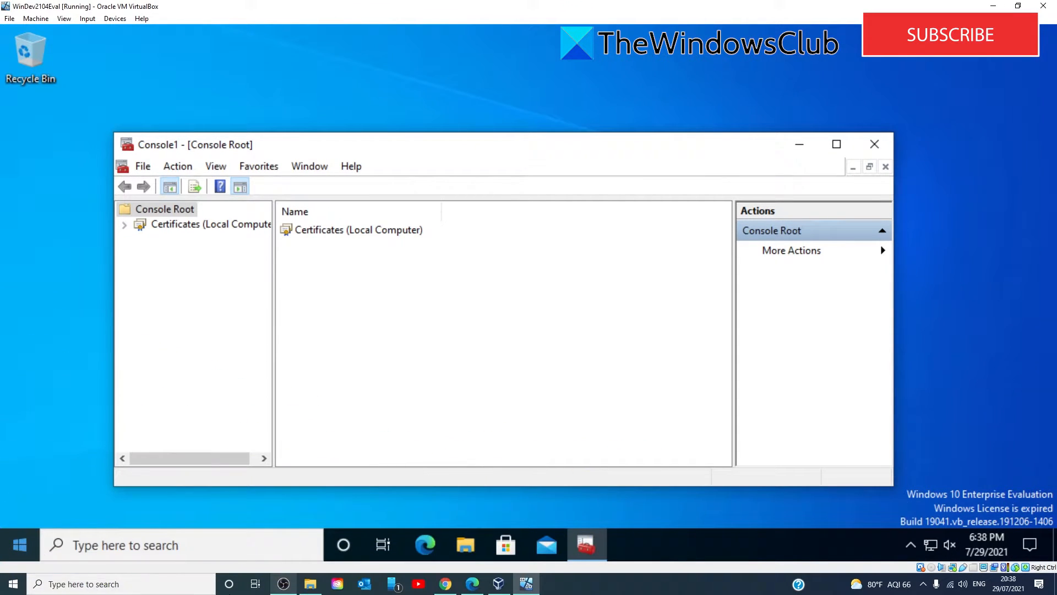
# Step: Add the Group Policy Object Editor snap-in targeting Local Computer
pyautogui.click(142, 166)
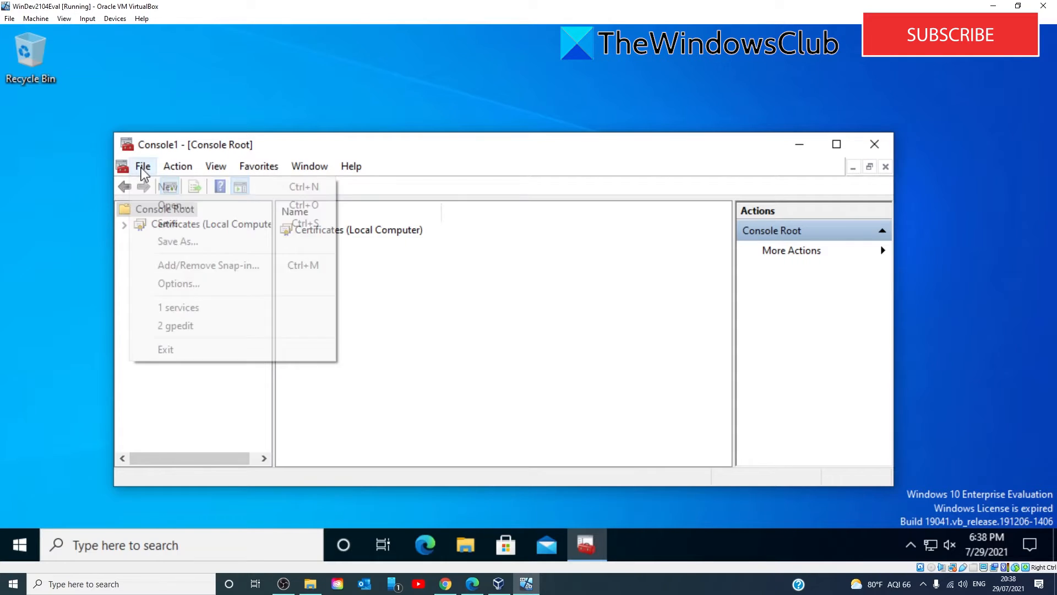
pyautogui.click(208, 265)
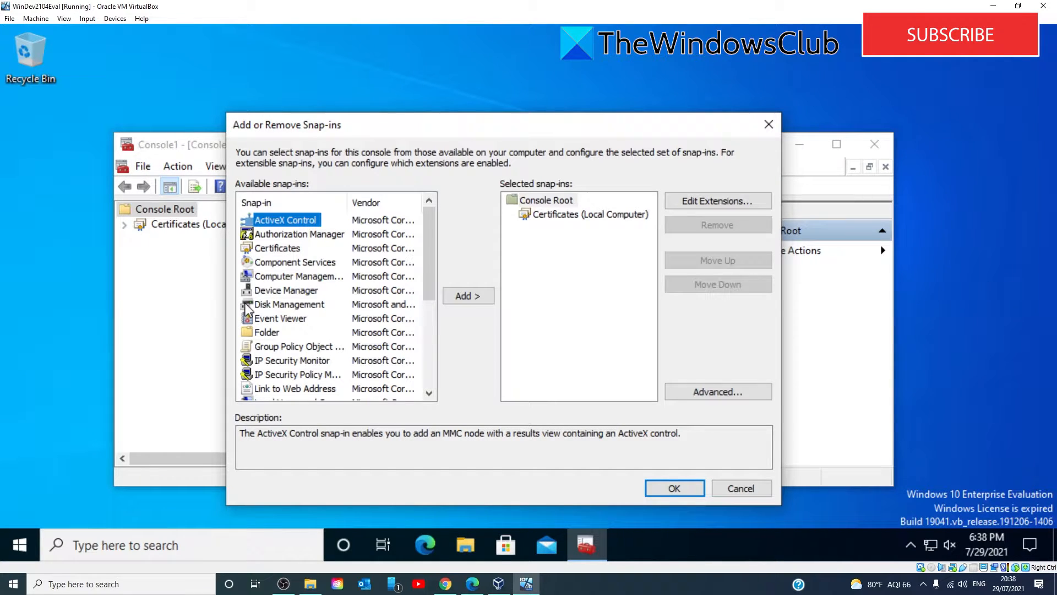
pyautogui.moveTo(256, 329)
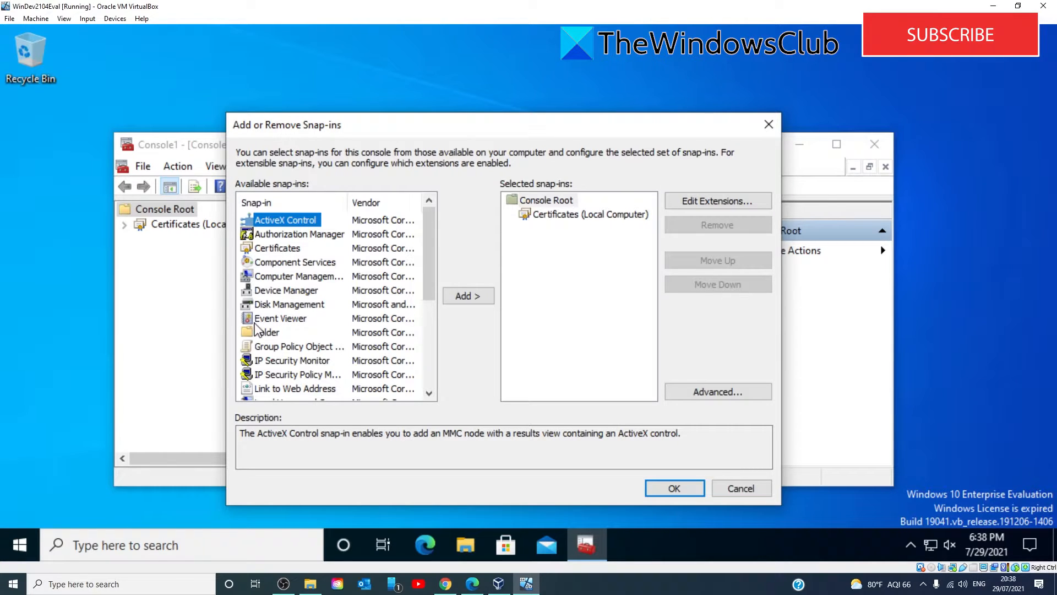
pyautogui.click(297, 346)
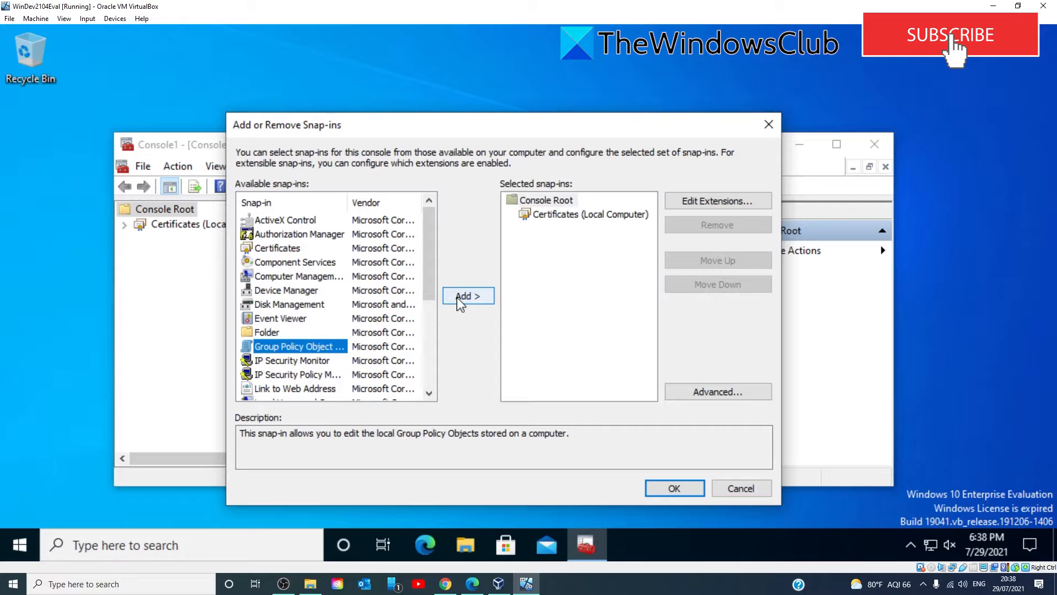
pyautogui.click(467, 296)
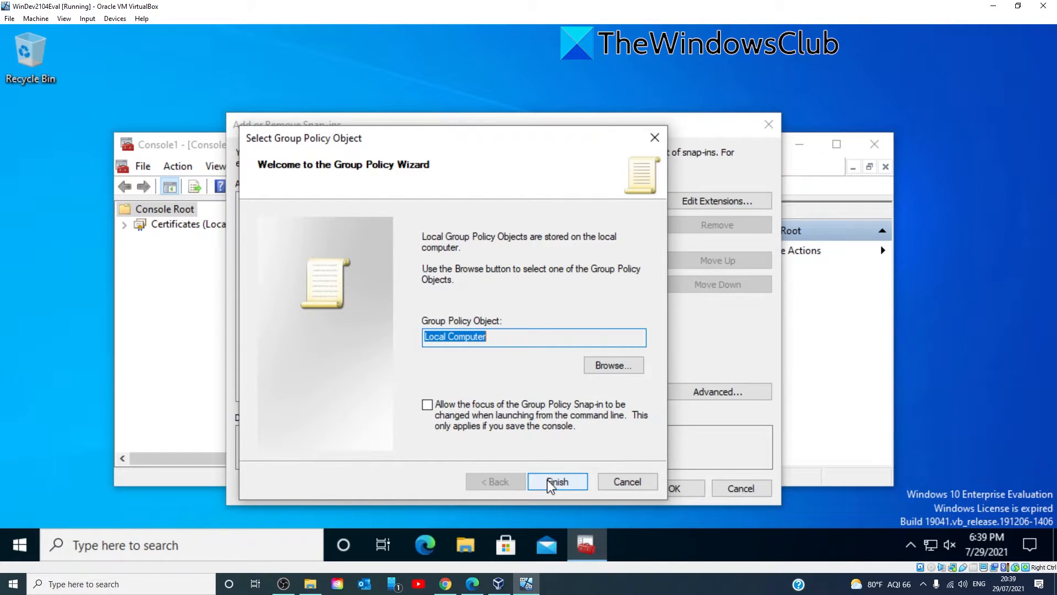
pyautogui.click(612, 364)
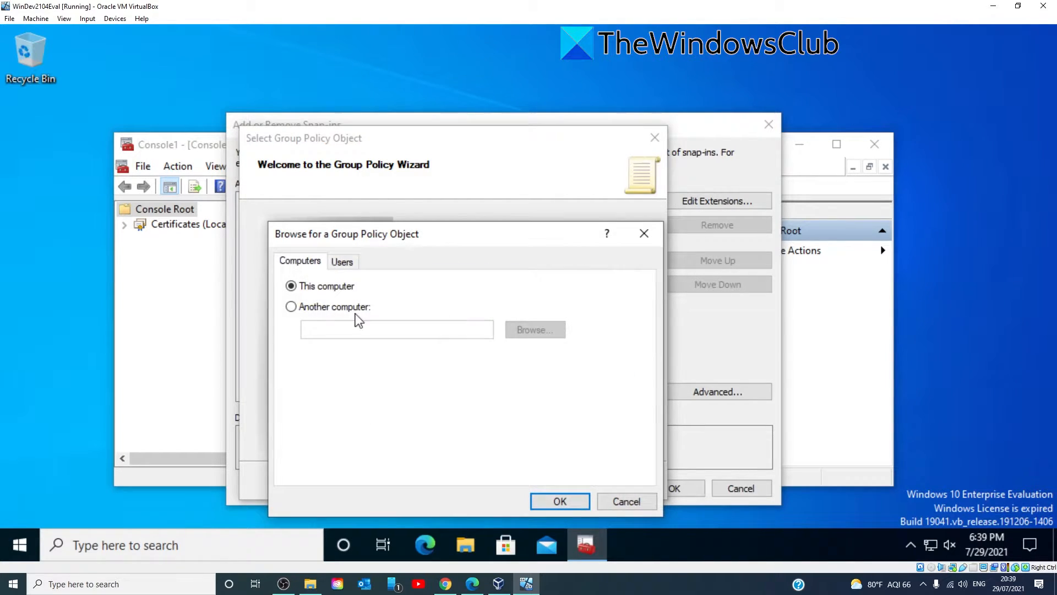
pyautogui.click(559, 501)
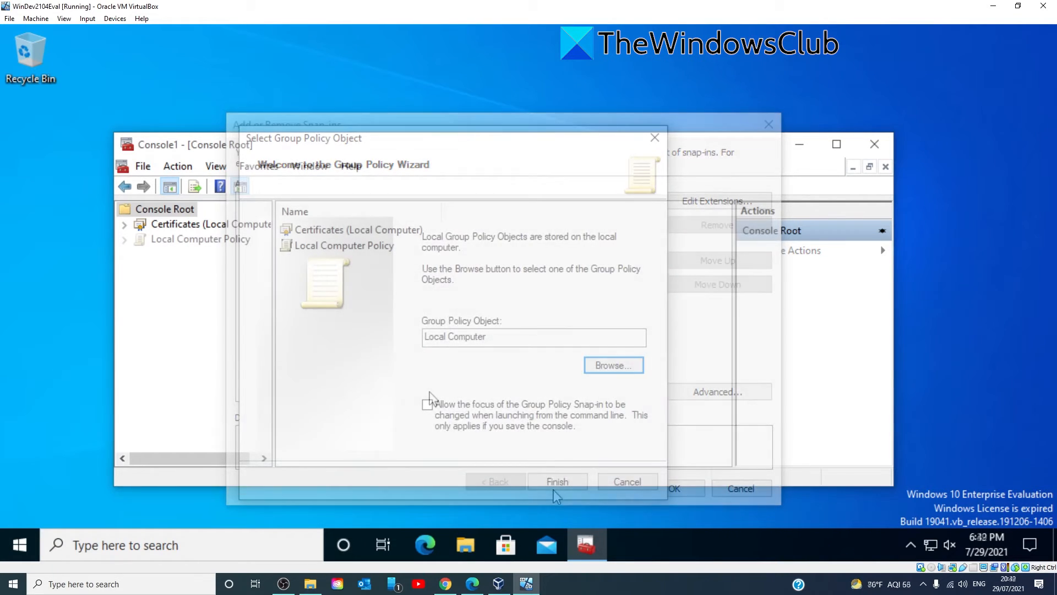
pyautogui.click(556, 481)
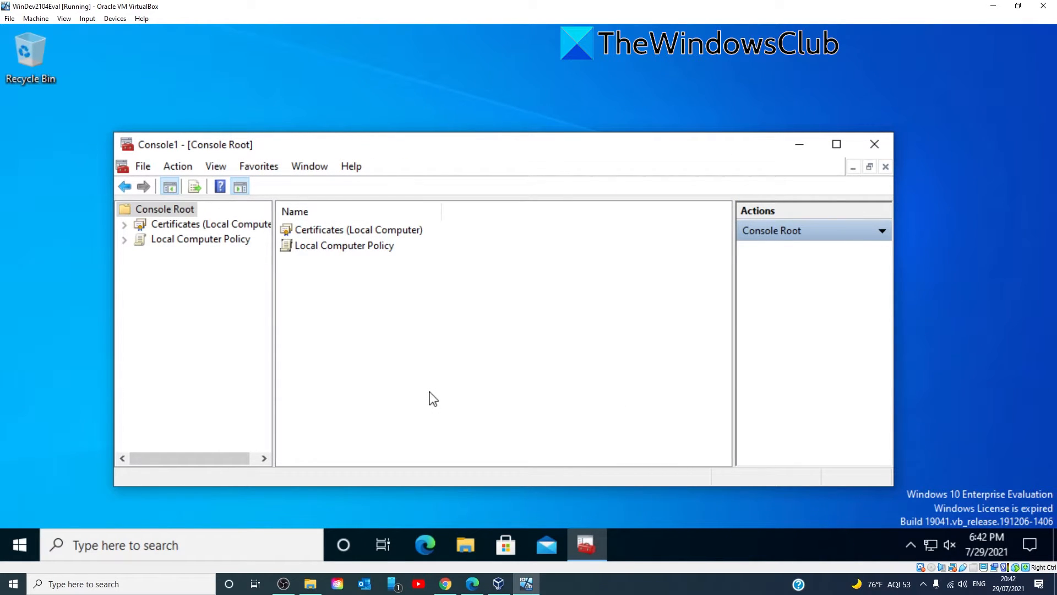
pyautogui.moveTo(394, 321)
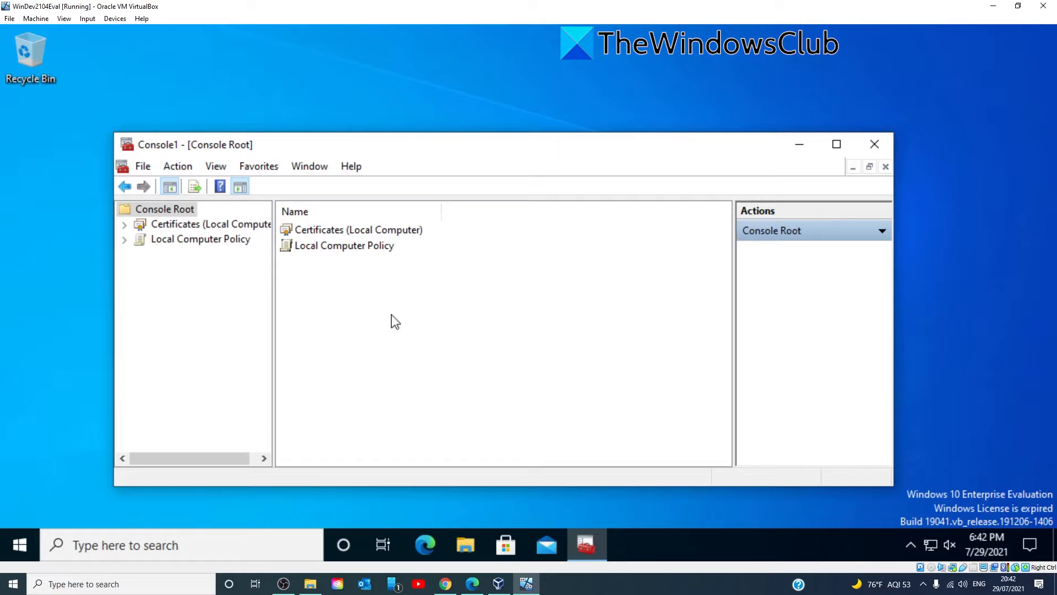
# Step: Expand Computer Configuration to Public Key Policies and open Certificate Path Validation Settings
pyautogui.rightClick(344, 245)
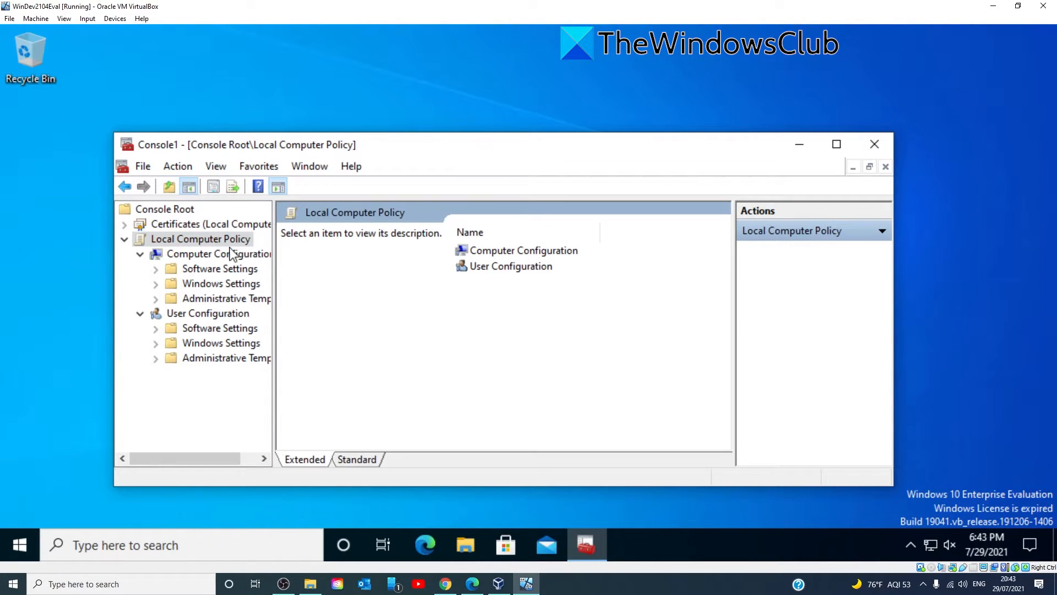
pyautogui.click(221, 283)
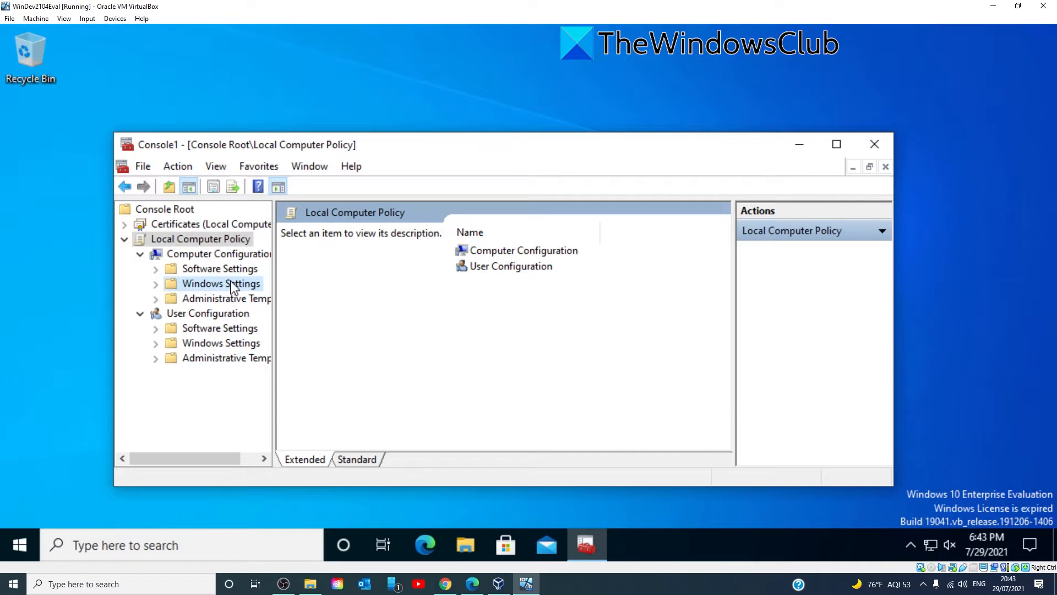
pyautogui.click(218, 283)
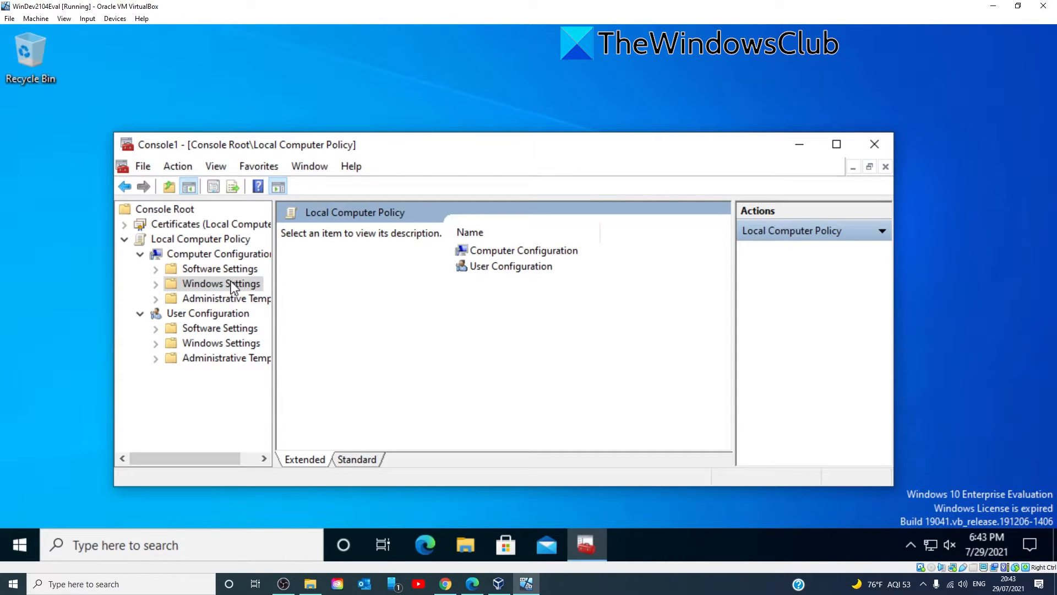
pyautogui.click(221, 282)
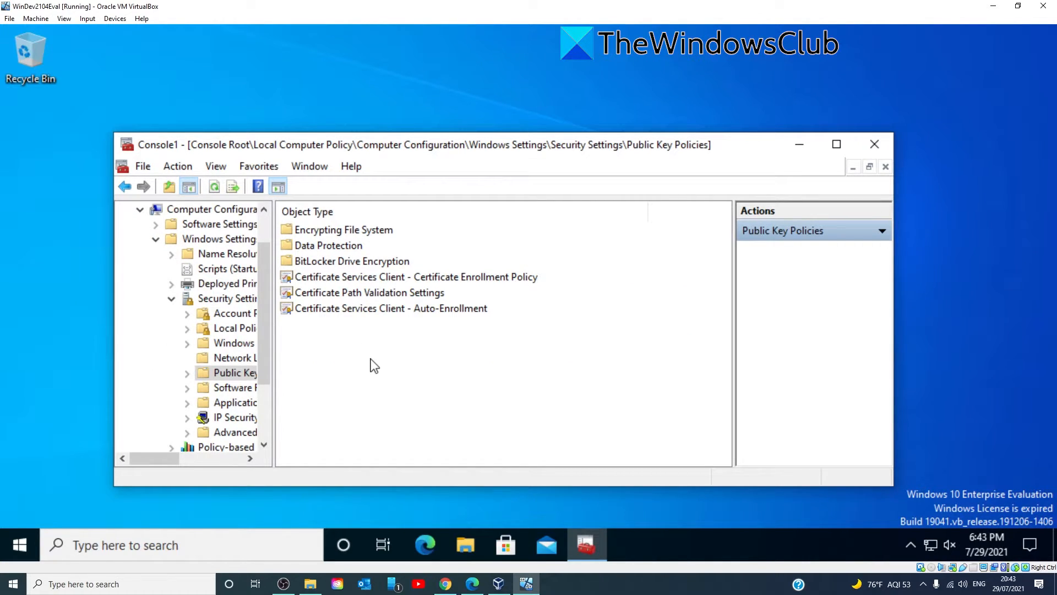
pyautogui.moveTo(348, 300)
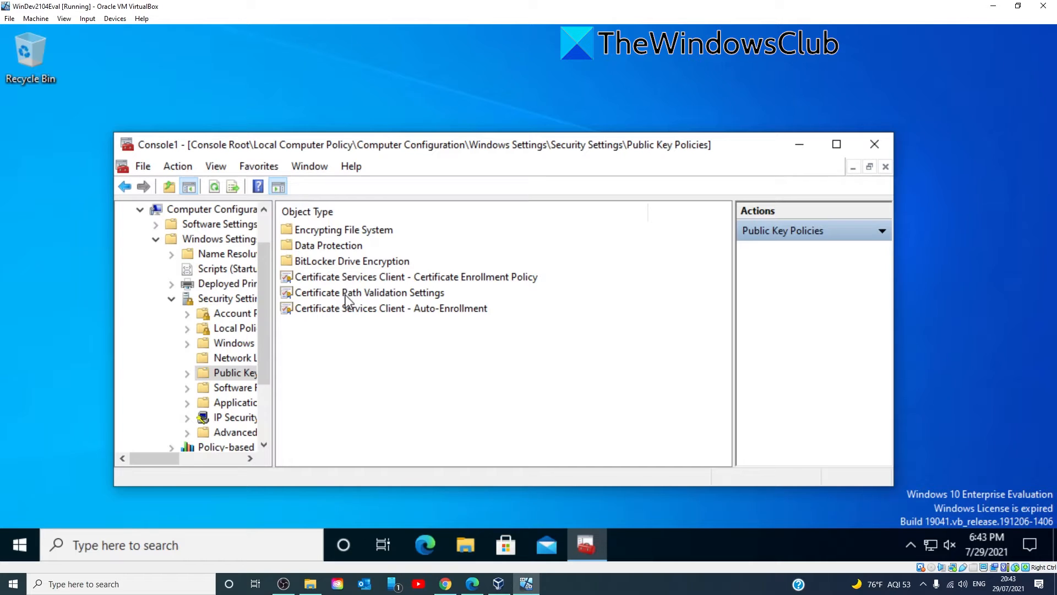
pyautogui.doubleClick(369, 292)
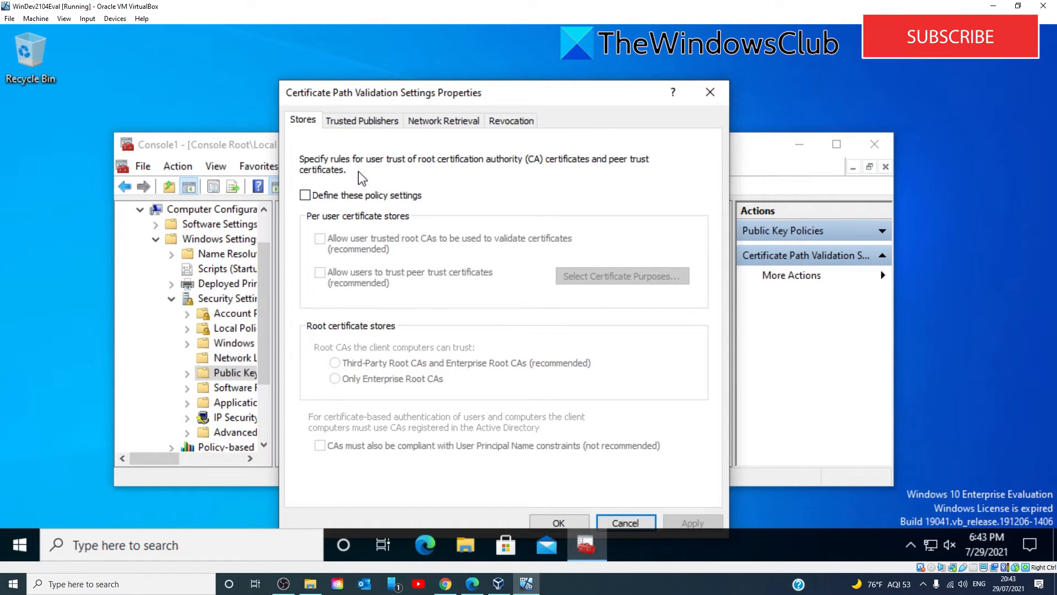
# Step: Tick 'Define these policy settings' on Stores, allowing user-trusted root CAs and peer trust
pyautogui.click(304, 194)
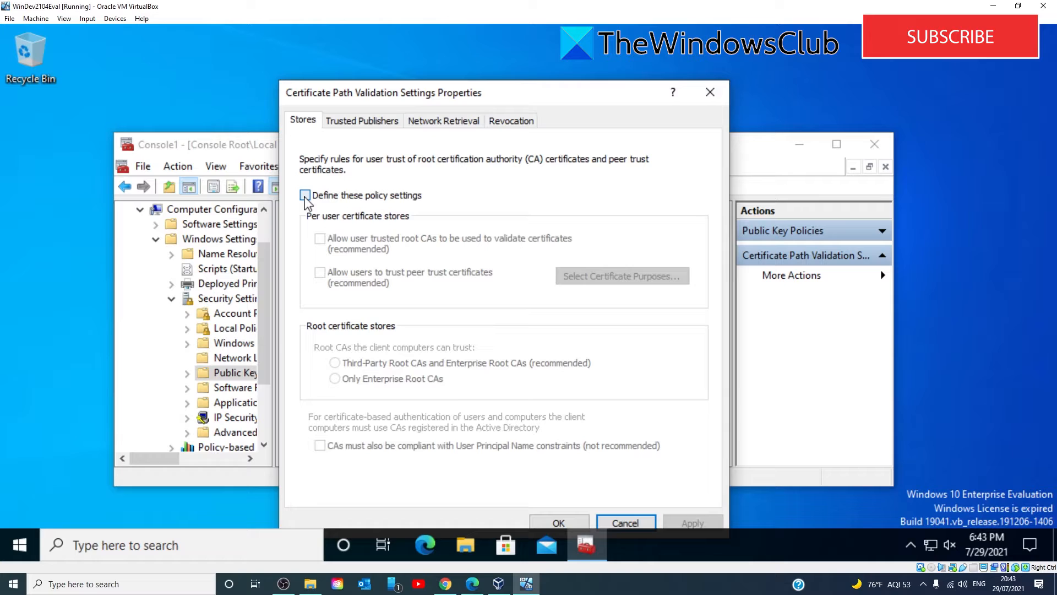
pyautogui.click(305, 195)
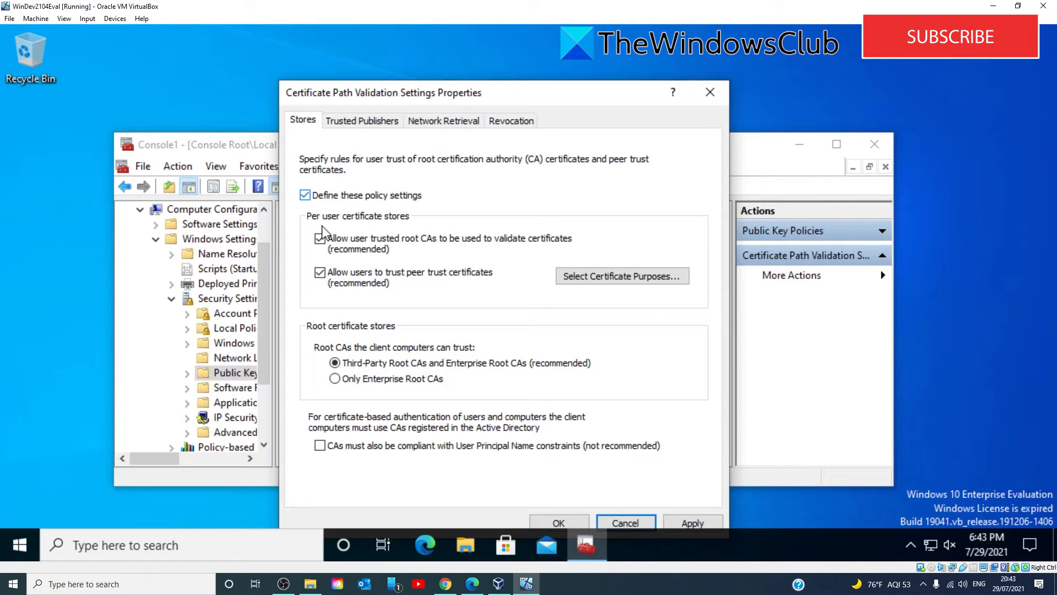
pyautogui.click(320, 238)
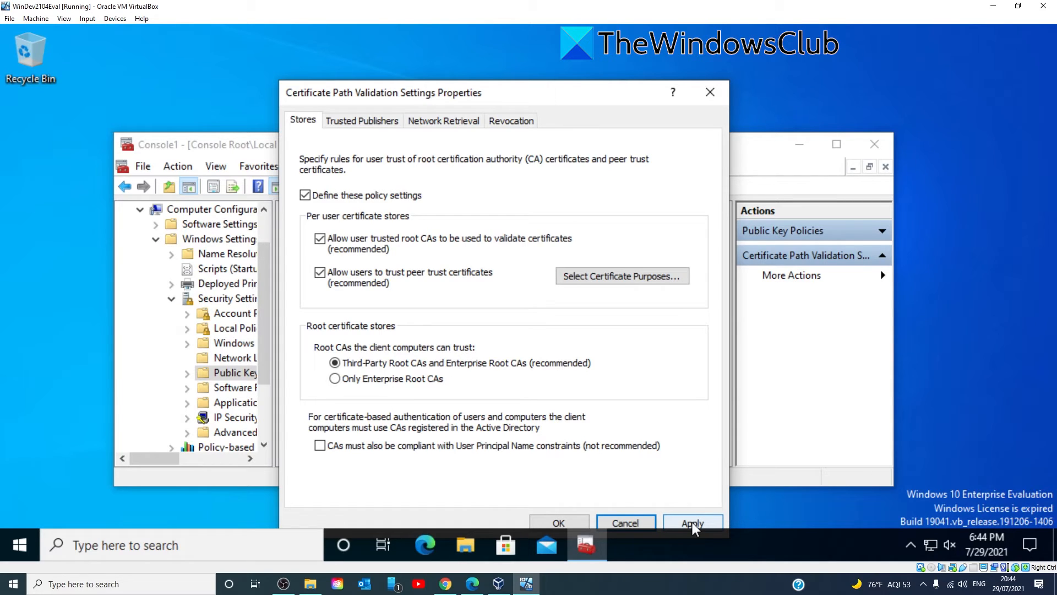
pyautogui.click(691, 523)
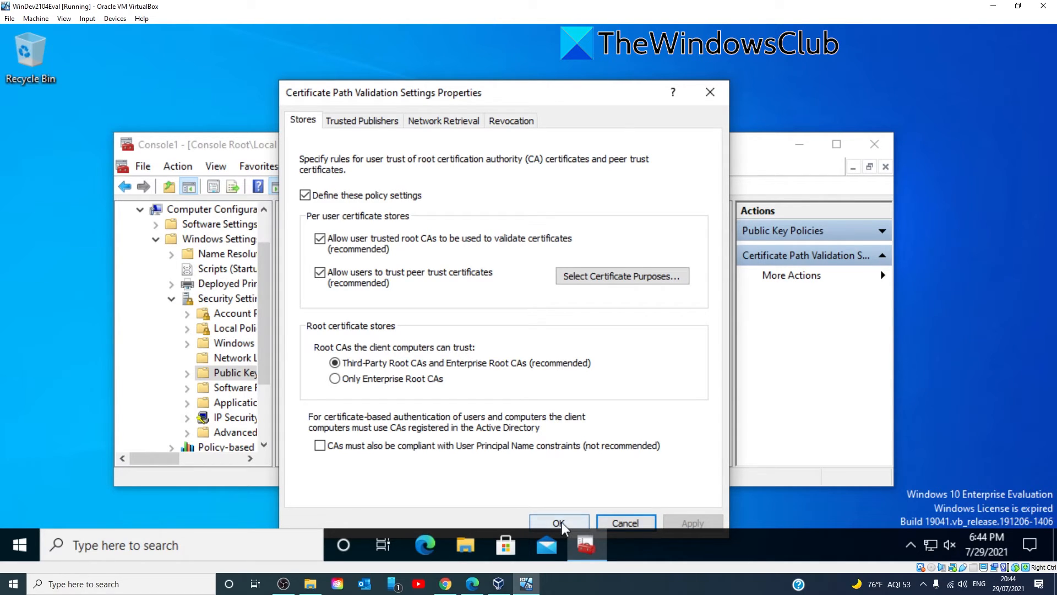
pyautogui.click(558, 523)
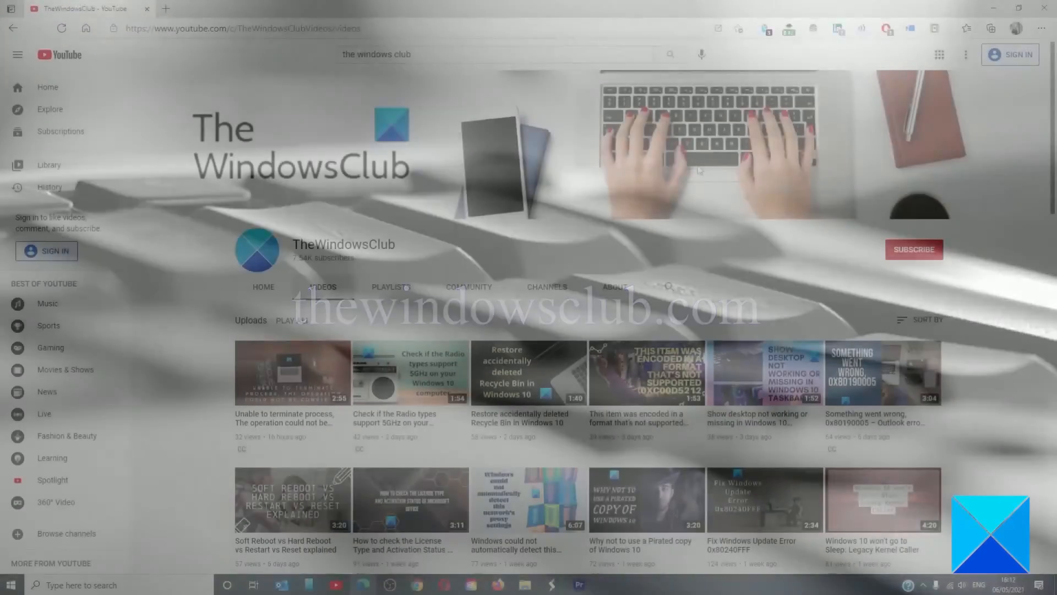
pyautogui.scroll(-3)
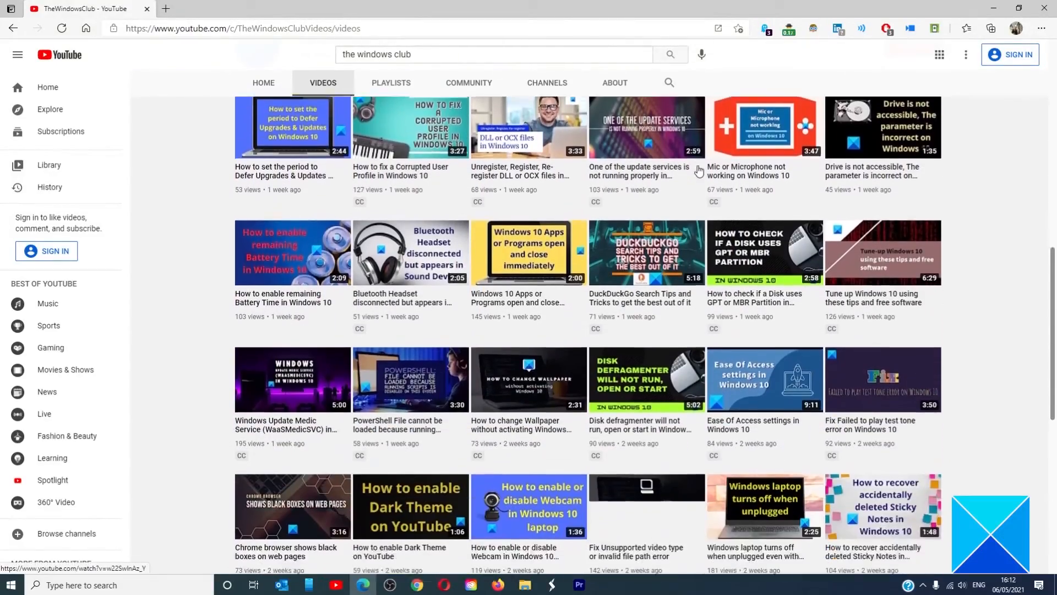
pyautogui.scroll(-3)
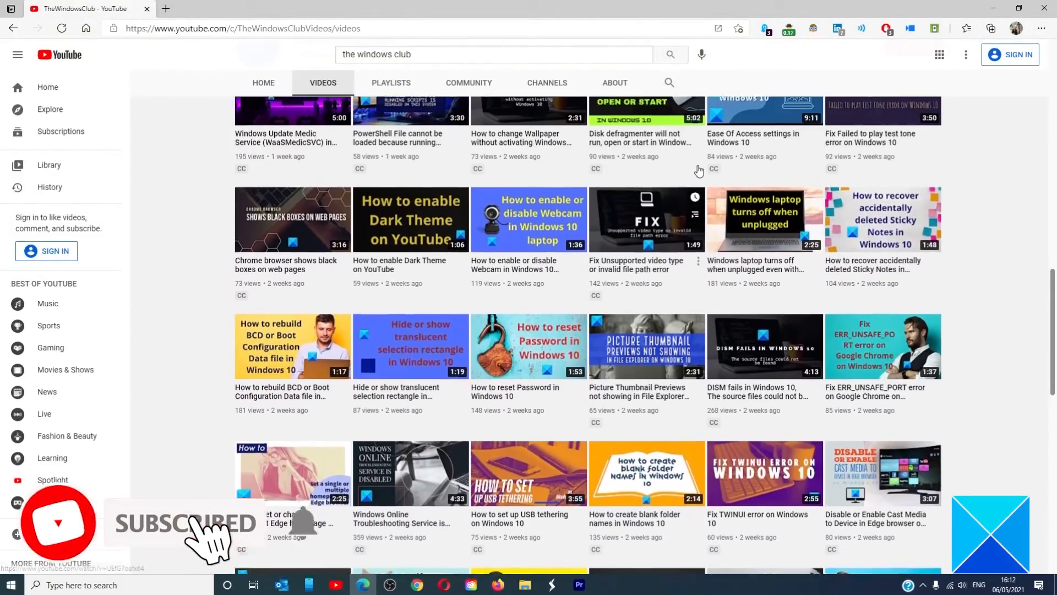
pyautogui.scroll(-3)
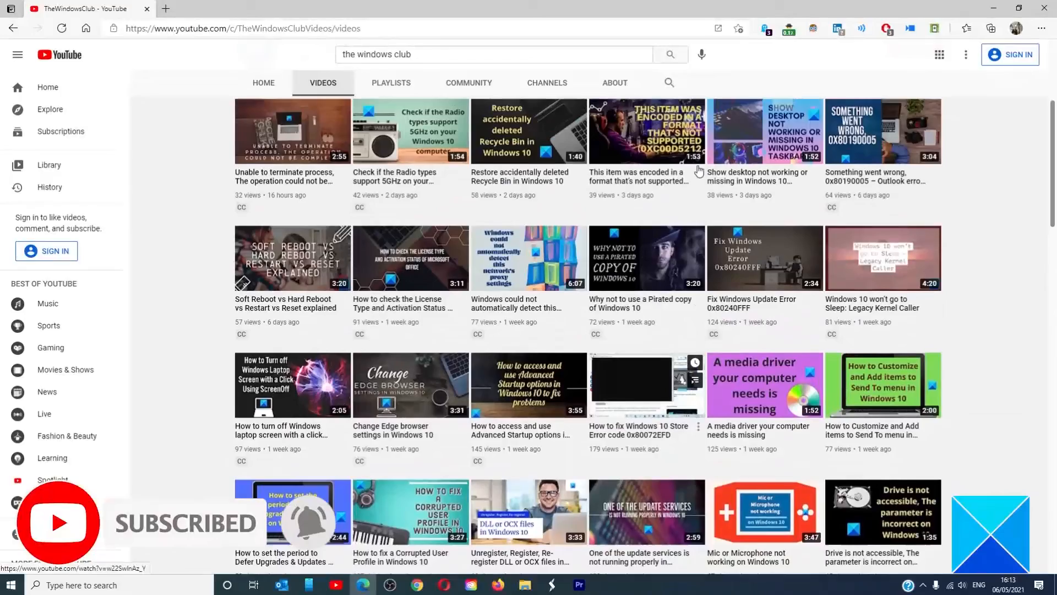